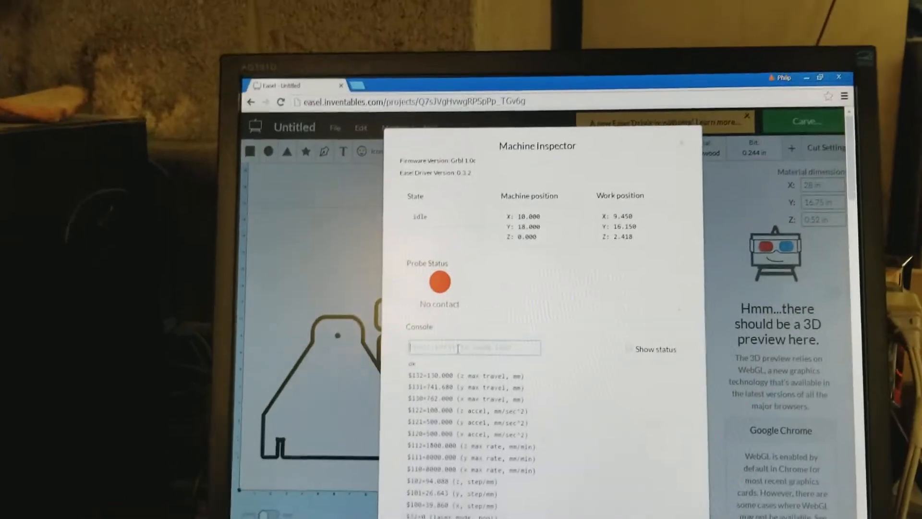
Send m3 to start the spindle, then enter m5 to stop it
type("m3")
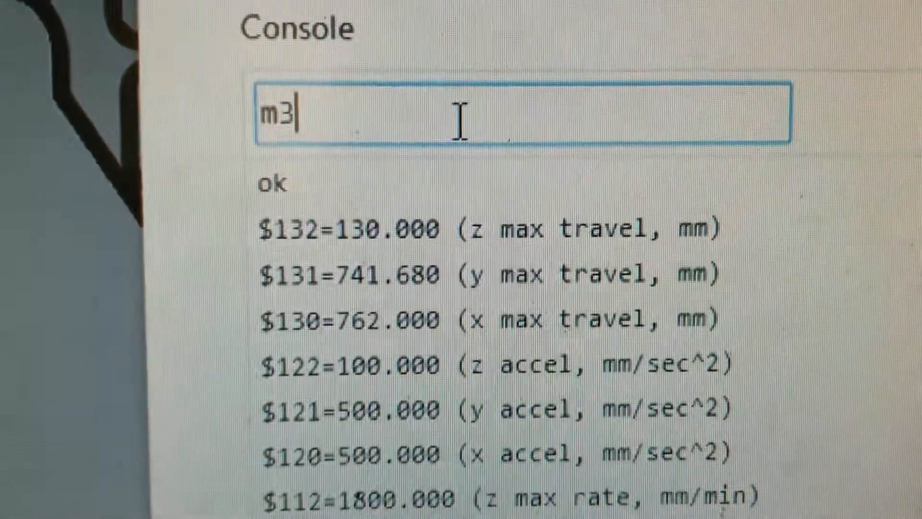
key("Return")
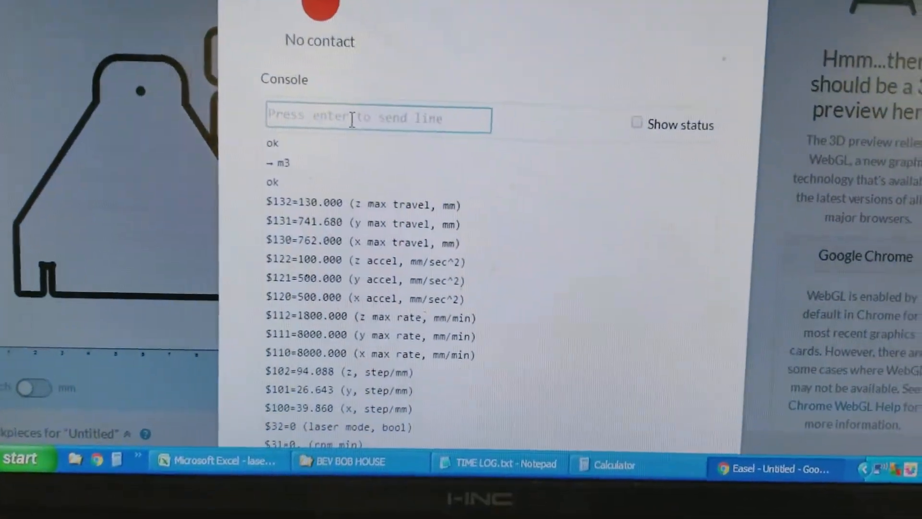
type("m5")
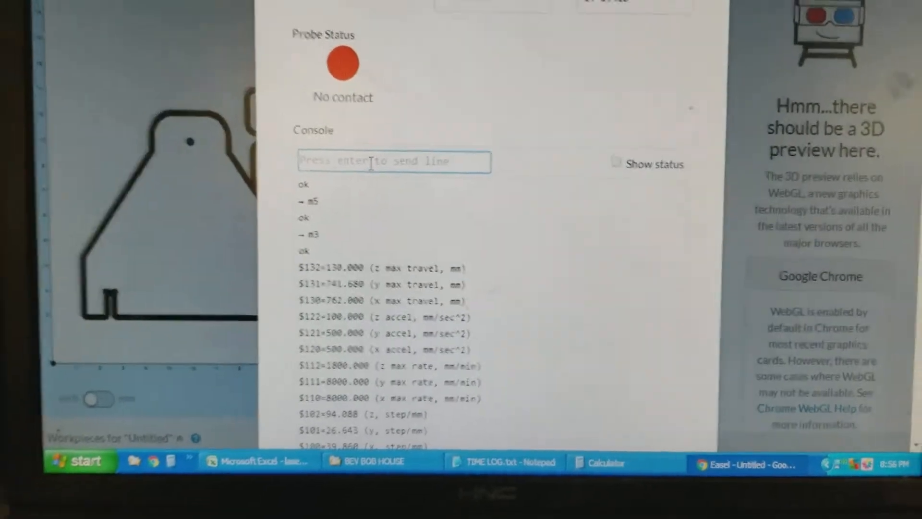
scroll("down", 3)
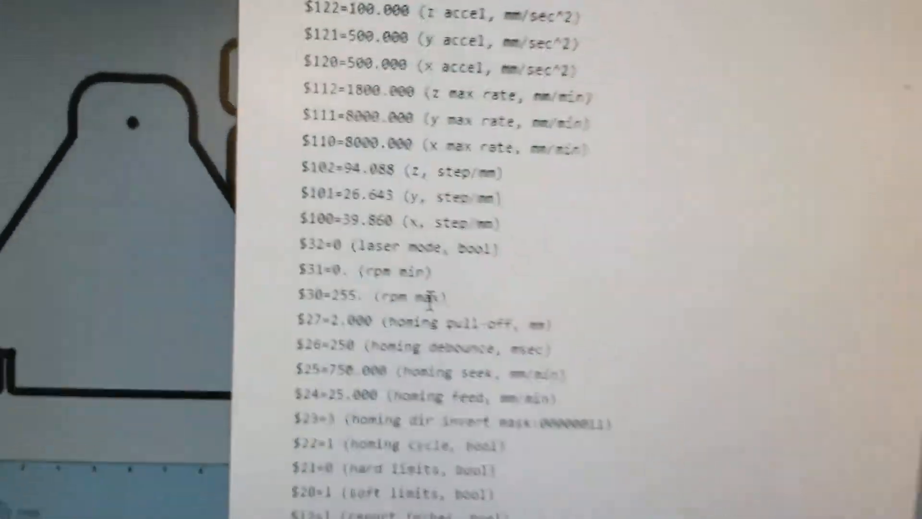
scroll("up", 3)
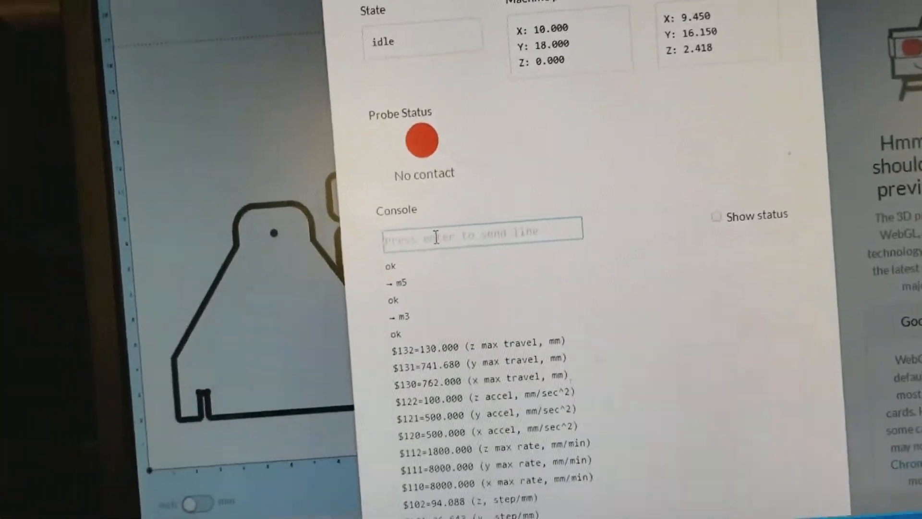
Enter m3s255 in the console to run the spindle at full speed
type("m3")
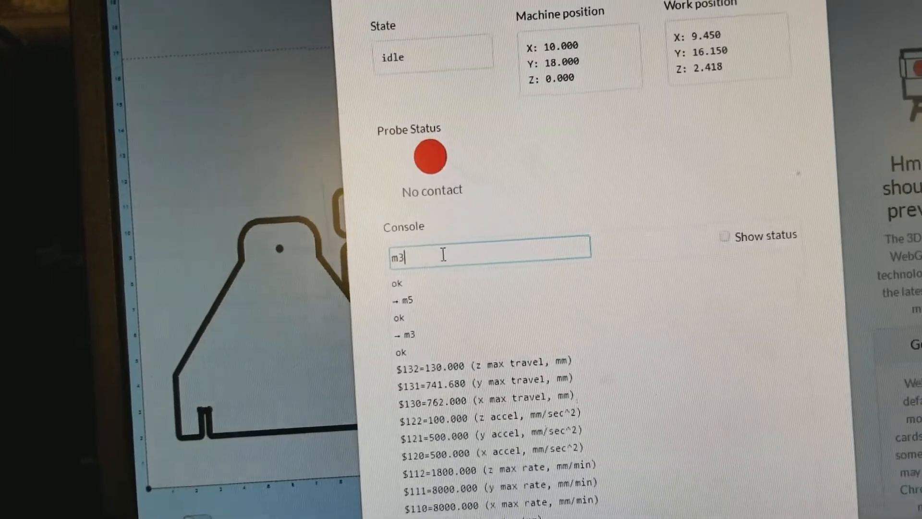
type("s")
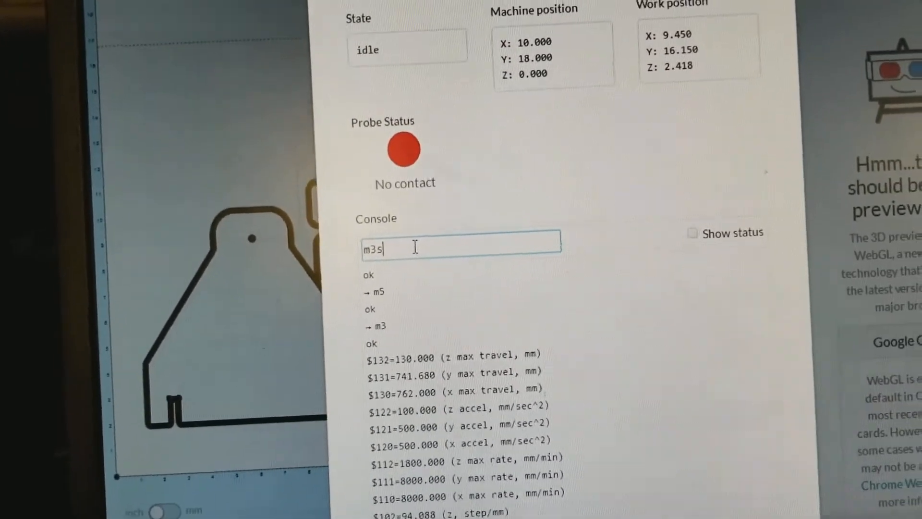
type("255")
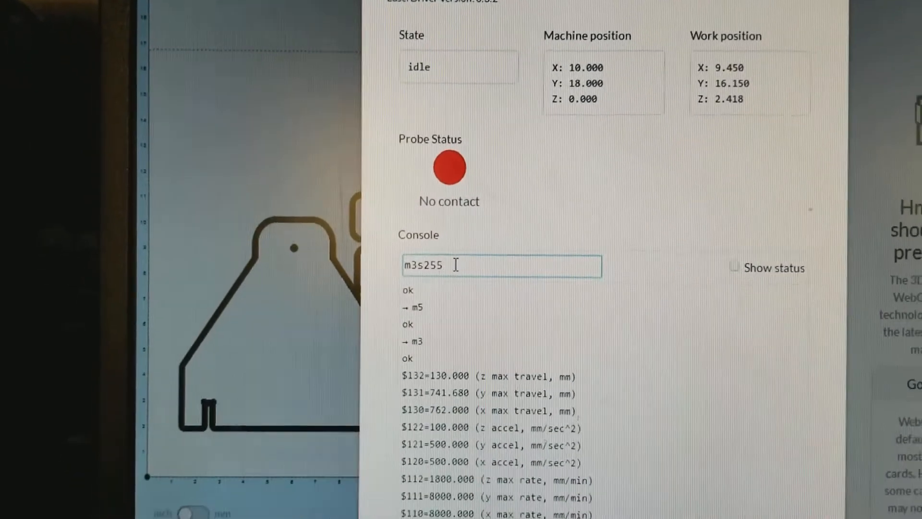
scroll("up", 3)
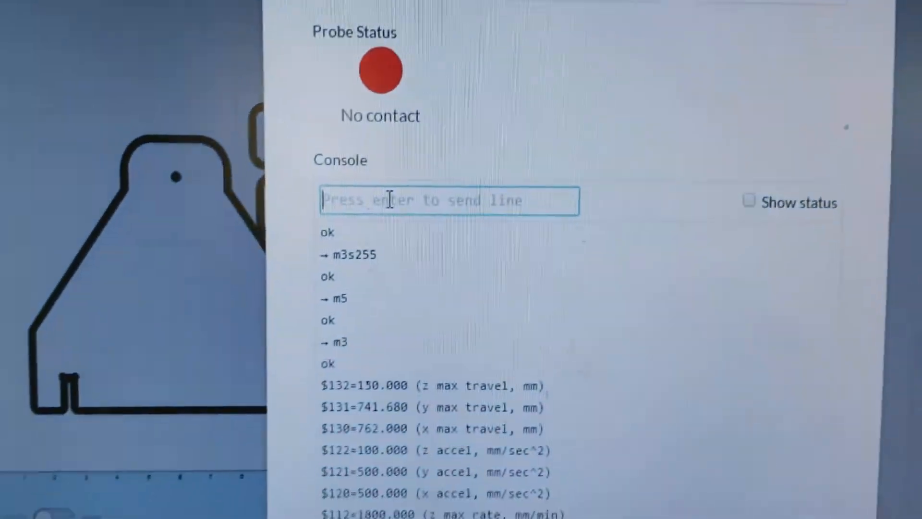
Send m5 through the console to stop the spindle
type("m5")
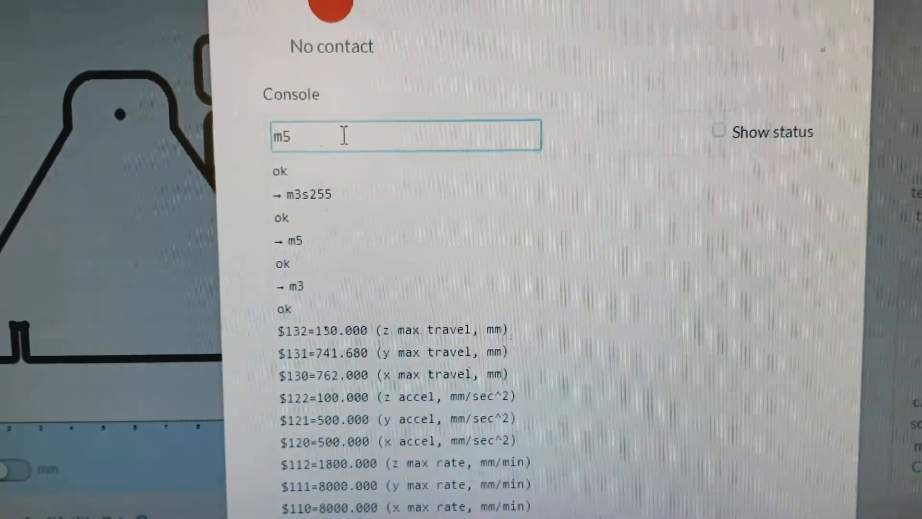
key("Return")
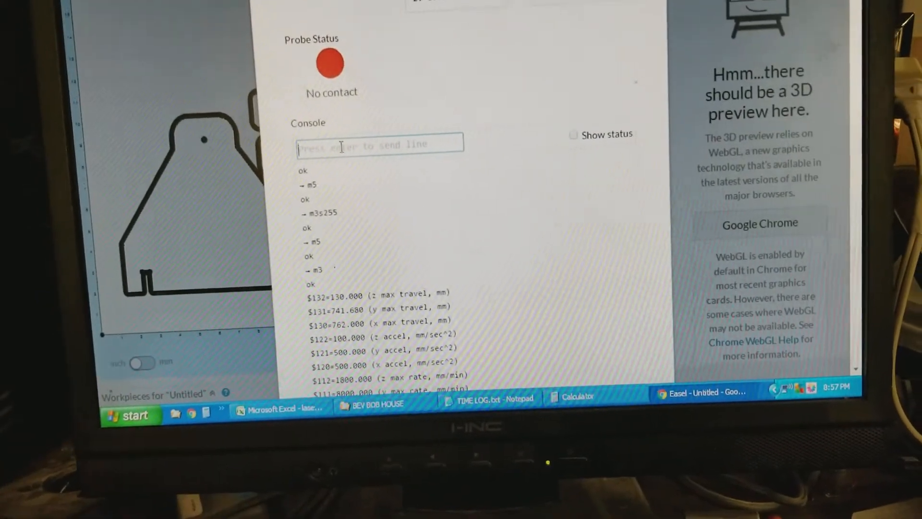
Send m3 to restart the spindle and enter m5 as the next command
type("m")
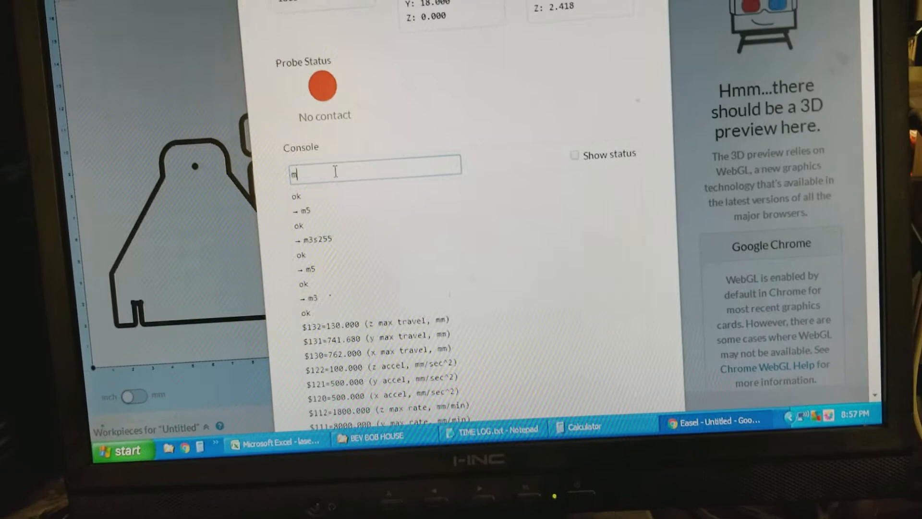
type("3")
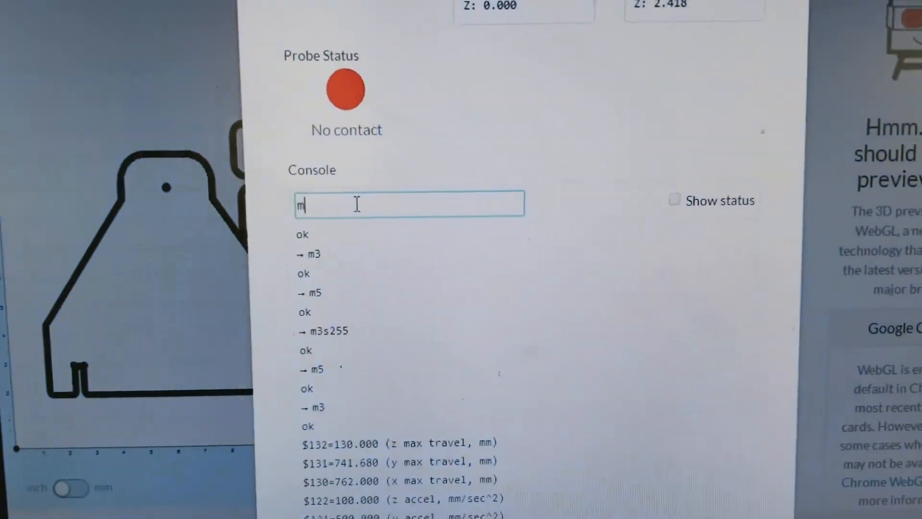
type("5")
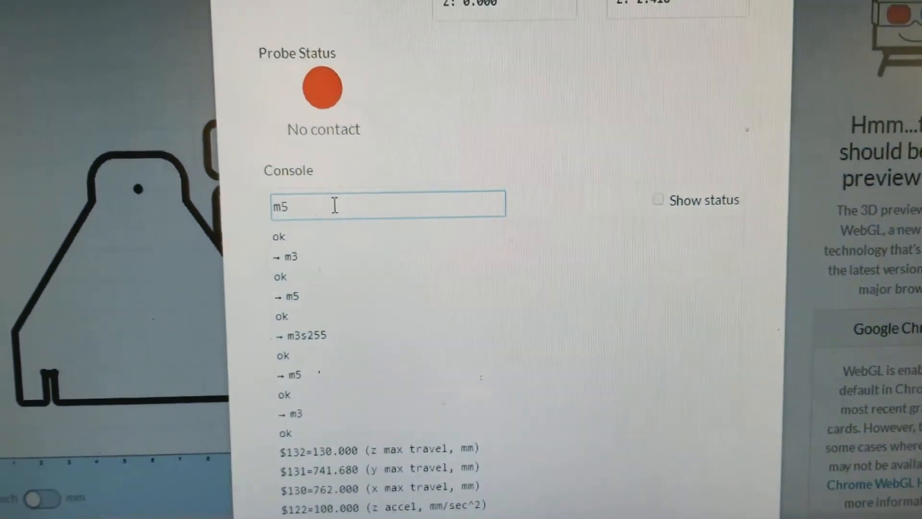